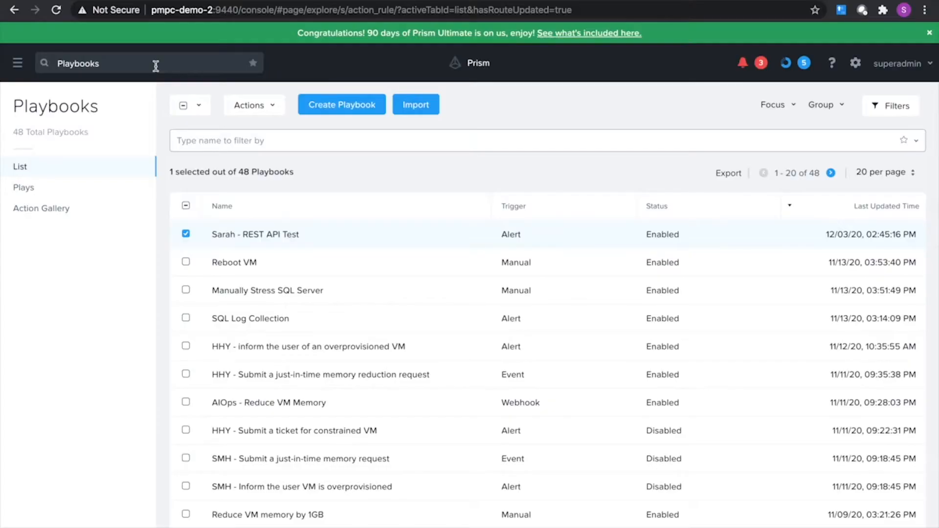
mouse_move(248, 244)
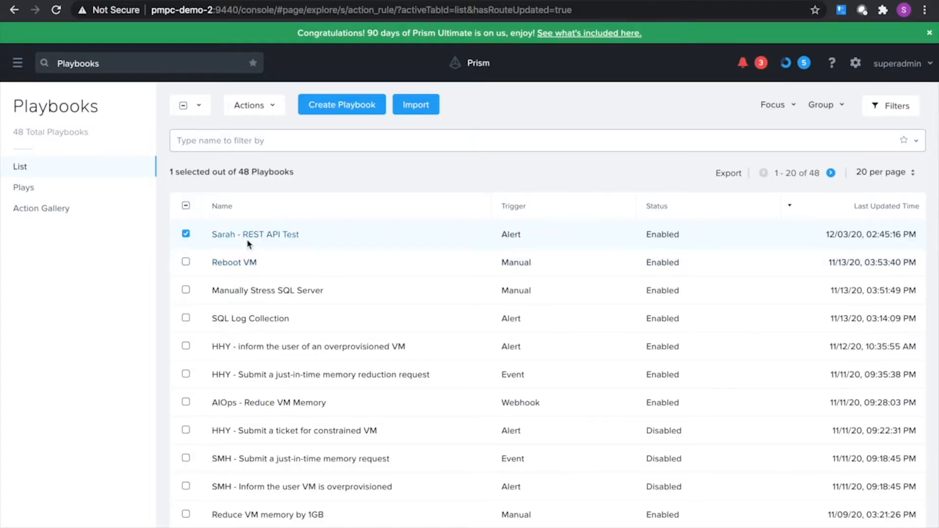
mouse_move(254, 234)
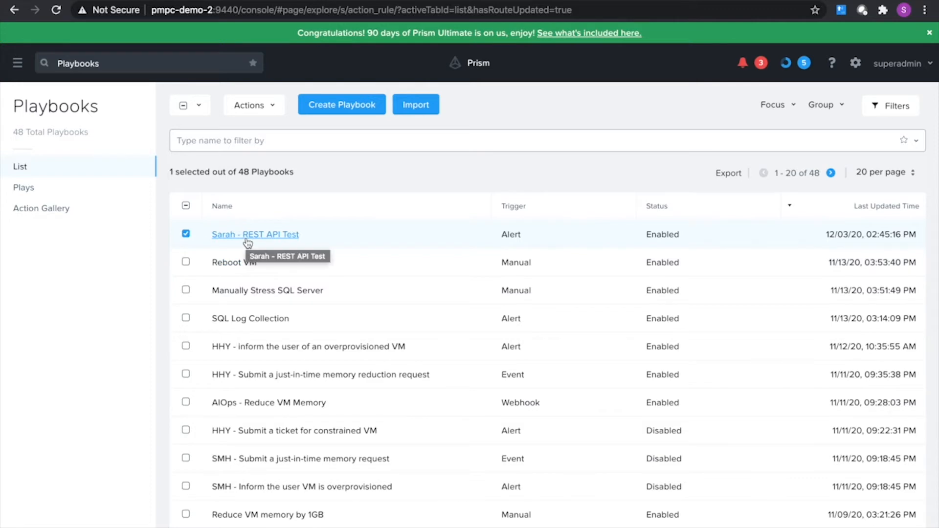
mouse_move(254, 122)
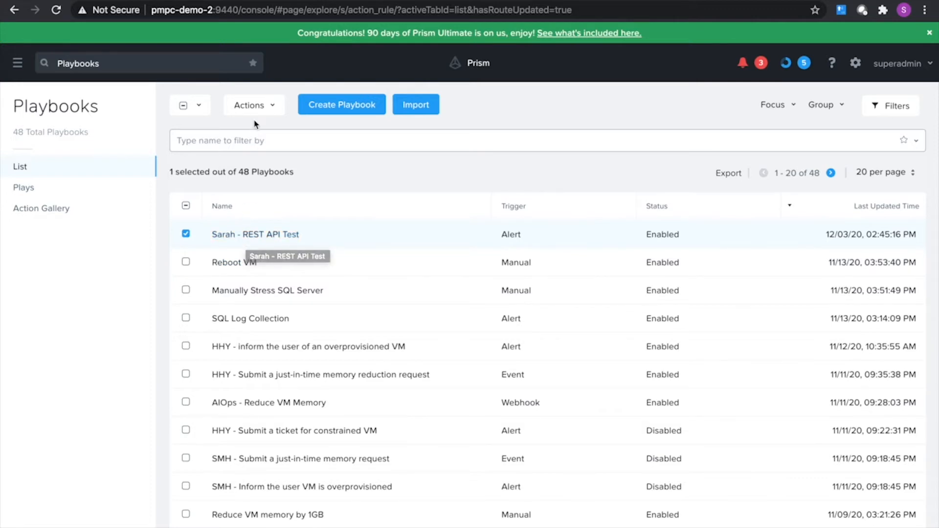
Open the 'Sarah - REST API Test' playbook with its memory-constrained alert trigger for editing
left_click(254, 234)
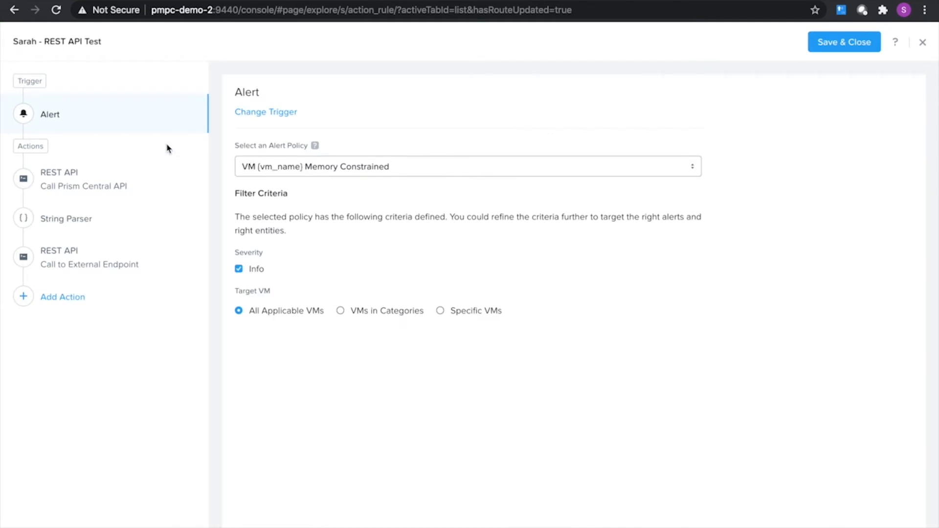
mouse_move(182, 145)
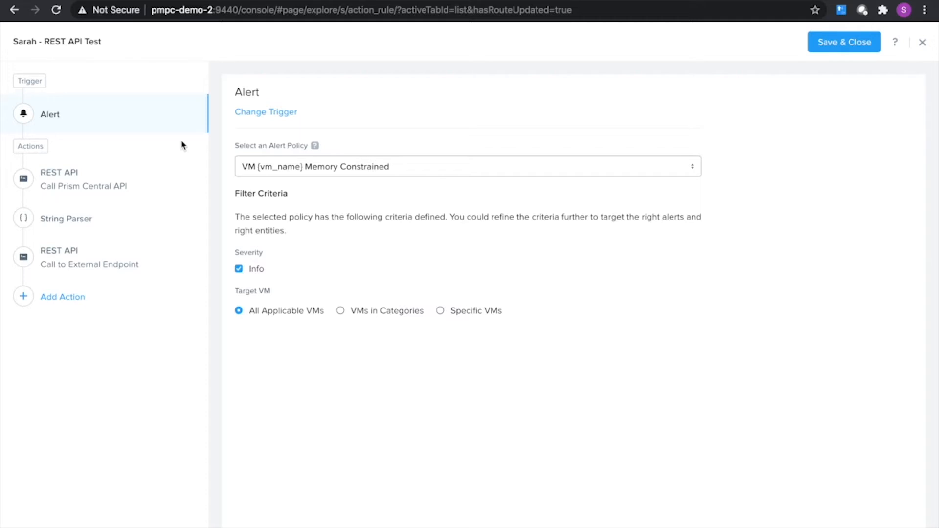
mouse_move(325, 176)
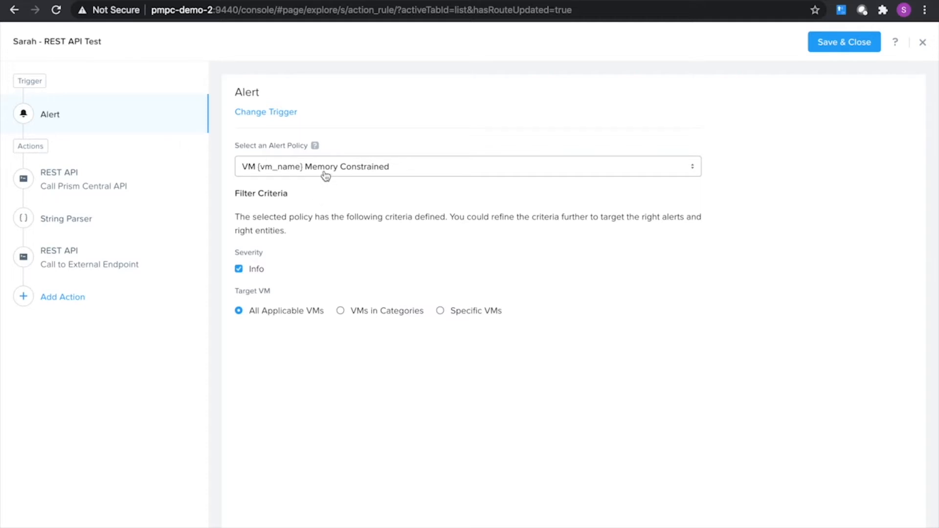
mouse_move(323, 173)
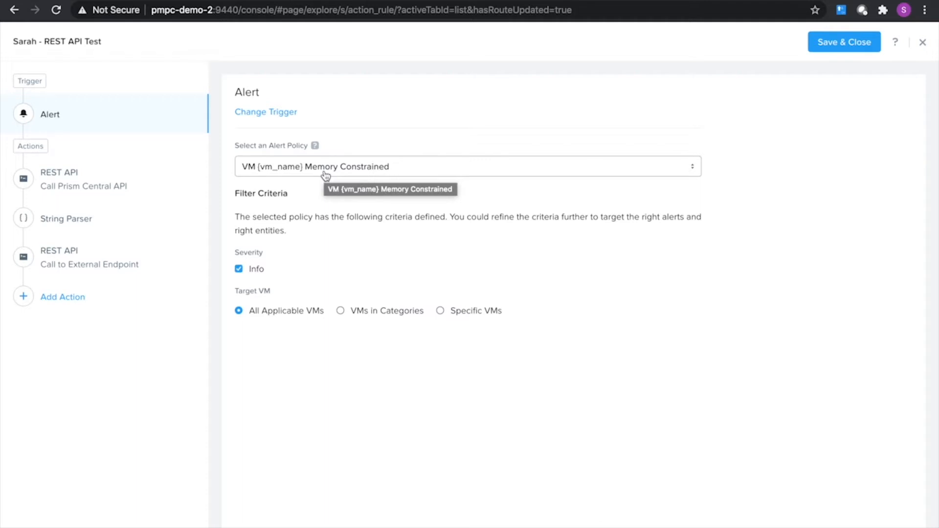
mouse_move(109, 185)
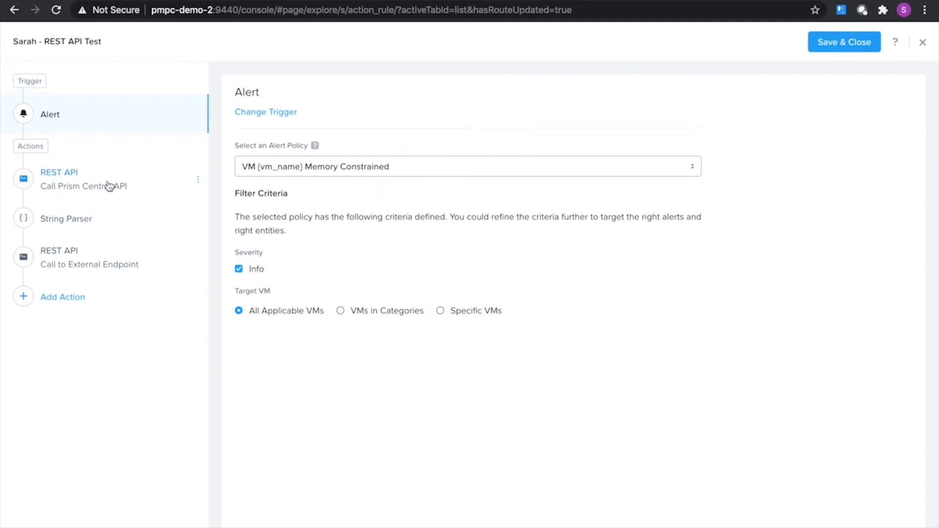
mouse_move(84, 186)
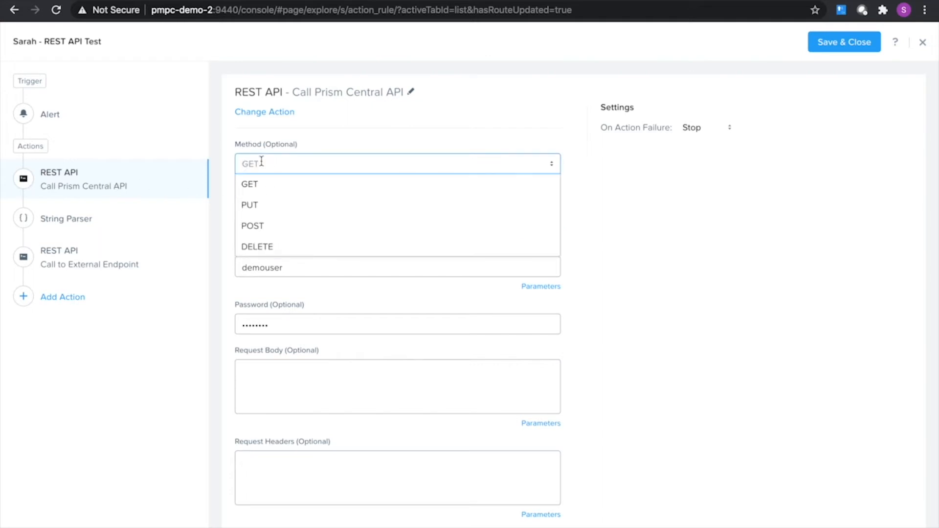
Keep the API call as GET on the alert's Source Entity UUID URL, and view String Parser
left_click(249, 184)
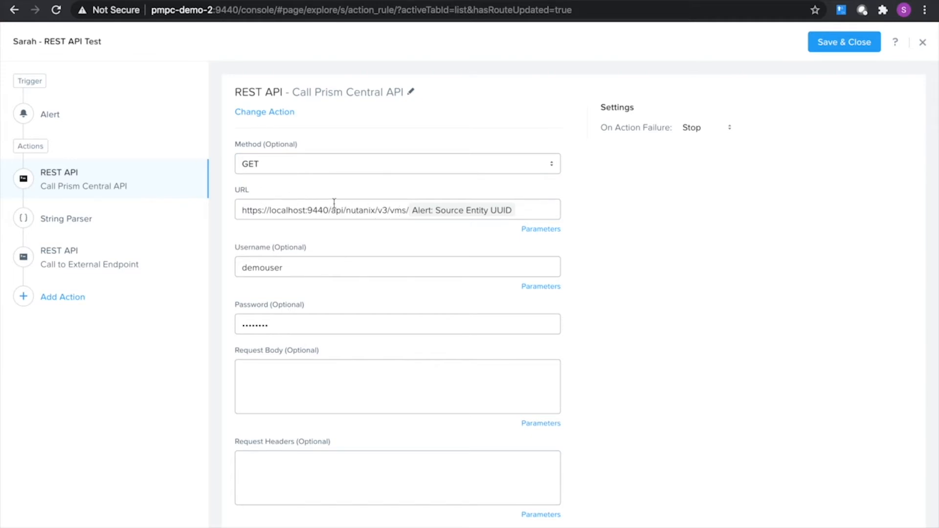
mouse_move(281, 217)
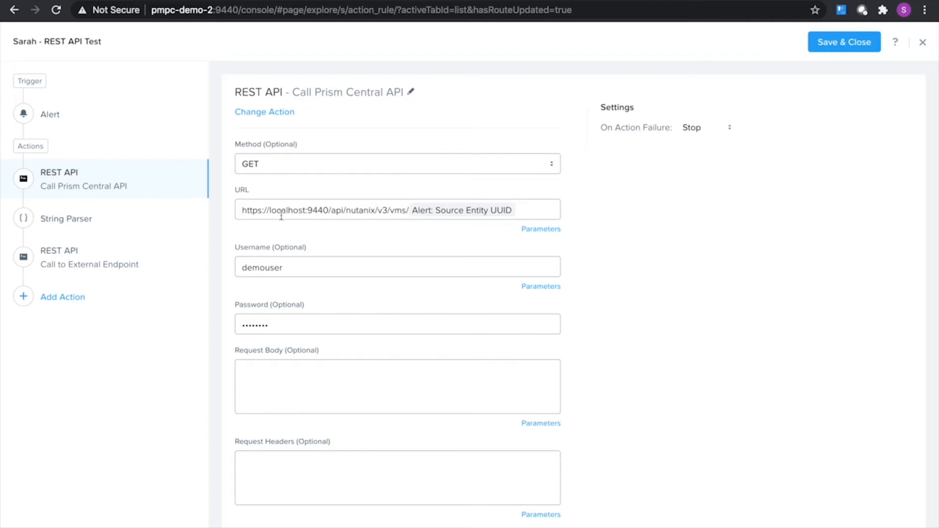
double_click(285, 210)
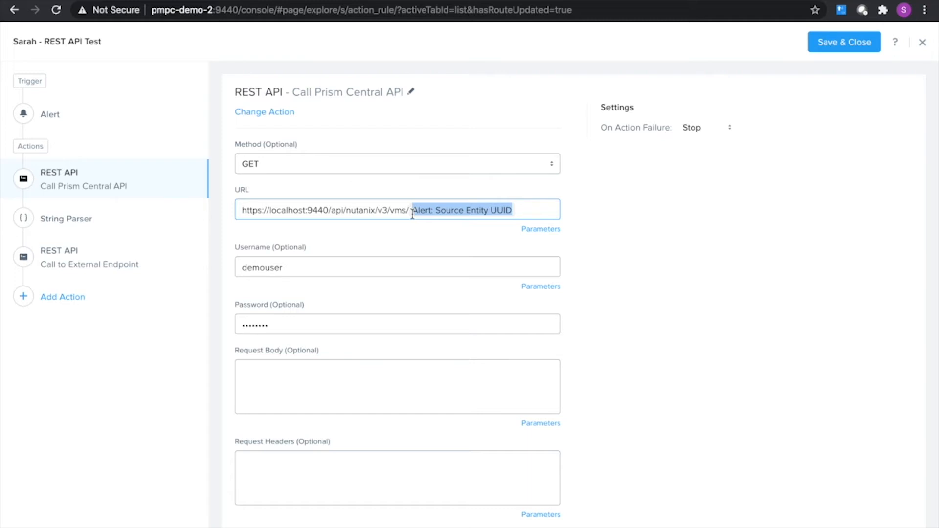
mouse_move(376, 241)
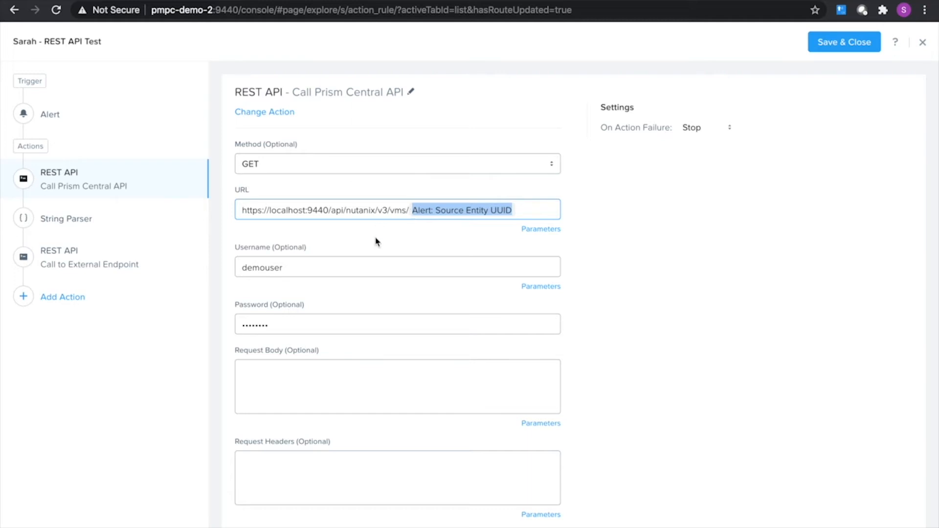
mouse_move(294, 352)
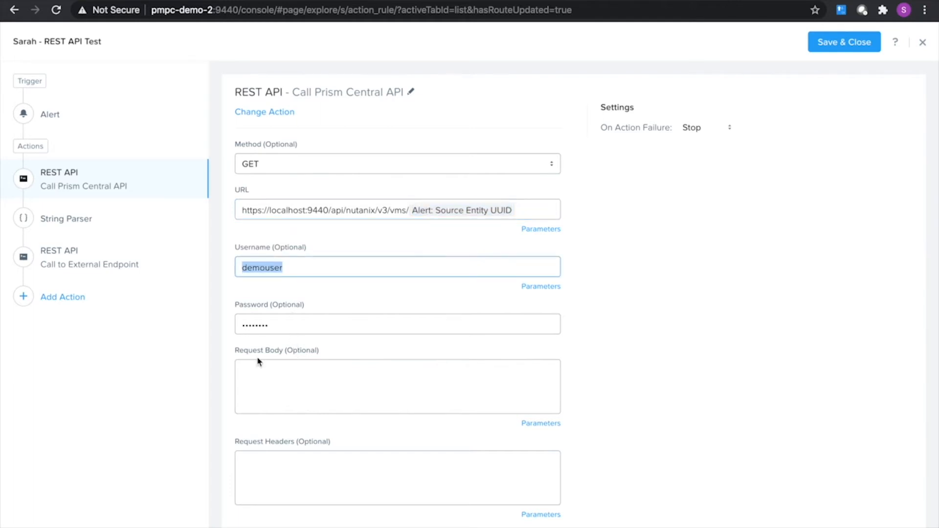
mouse_move(131, 232)
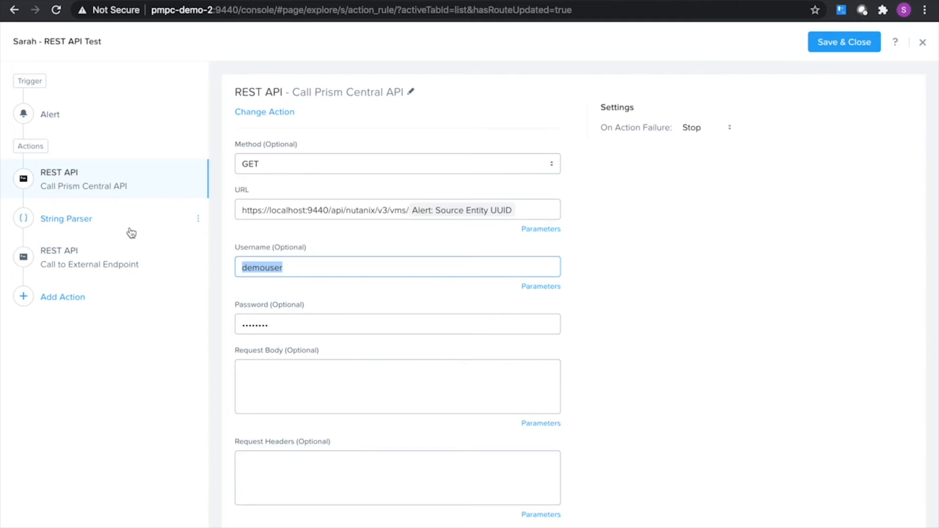
mouse_move(117, 223)
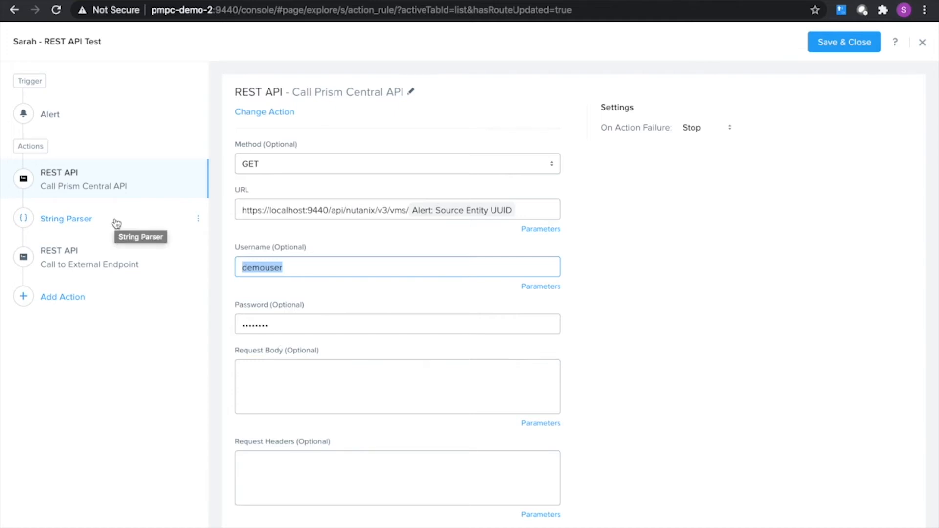
left_click(66, 218)
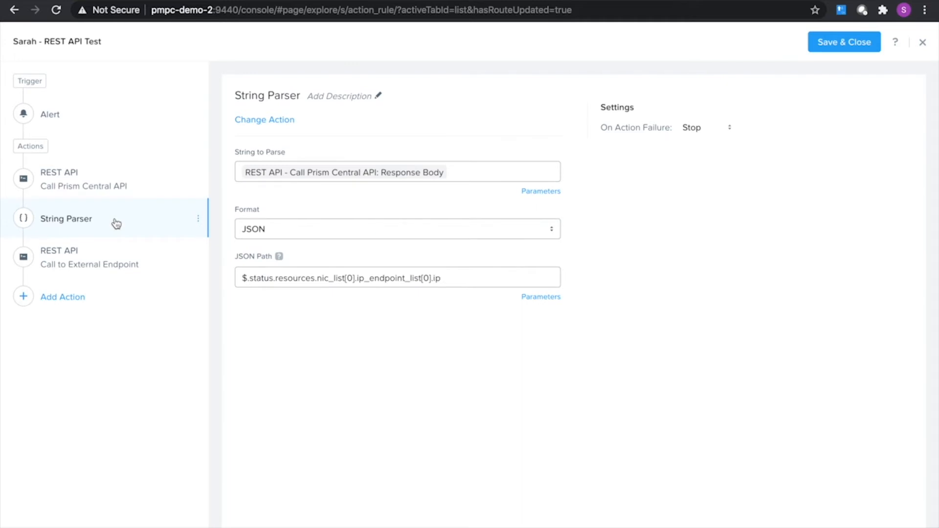
left_click(397, 277)
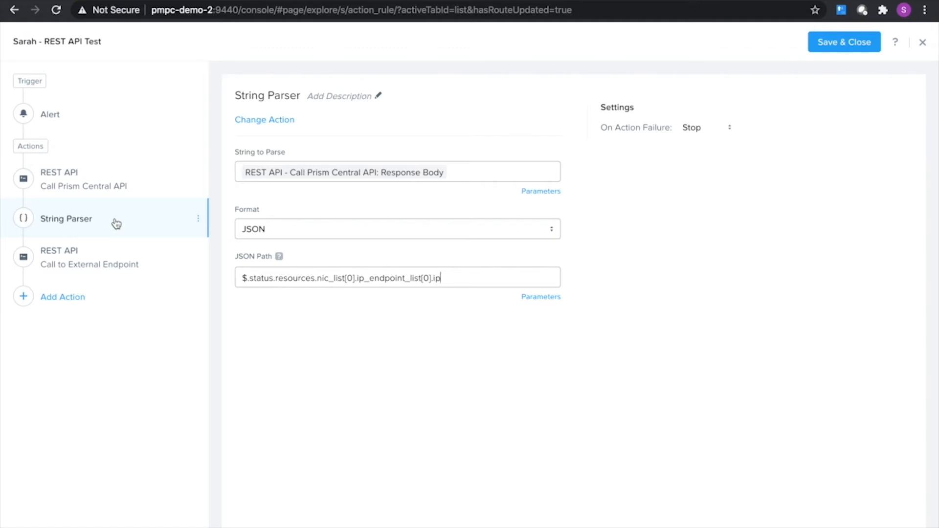
mouse_move(292, 283)
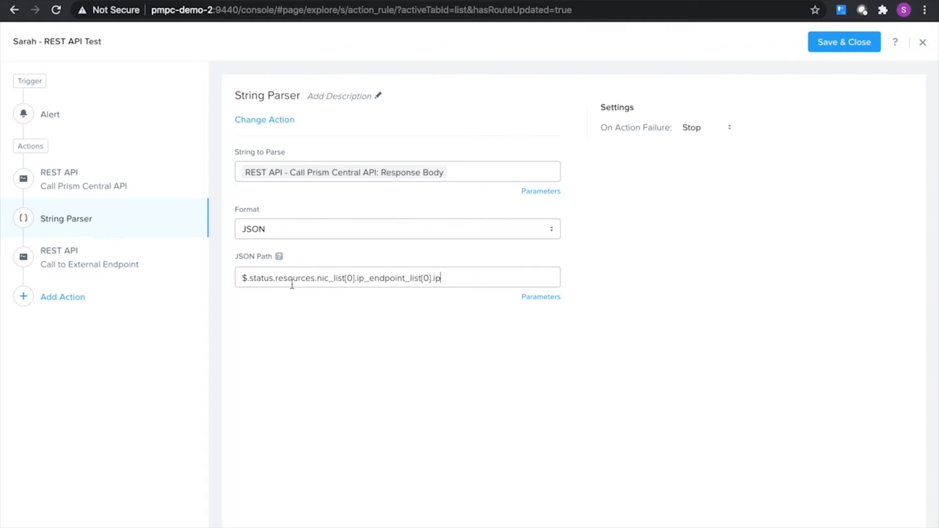
mouse_move(357, 272)
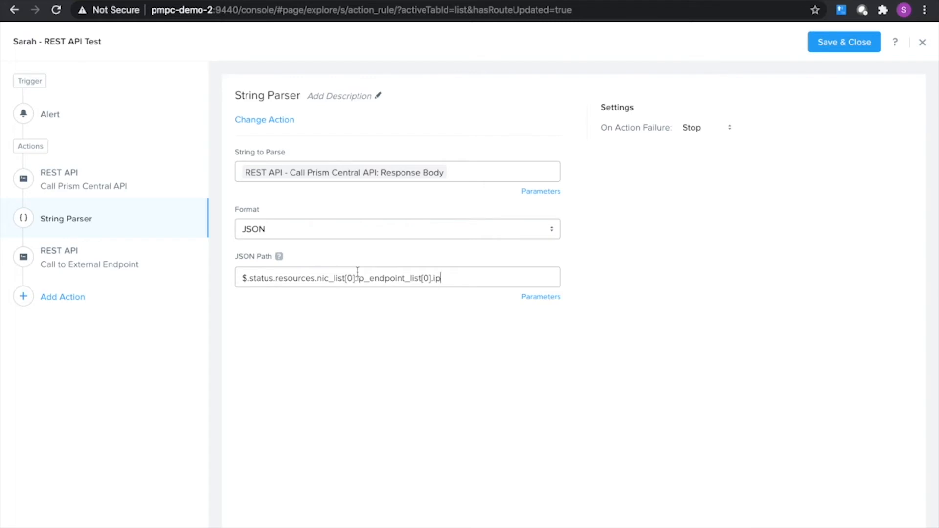
mouse_move(98, 185)
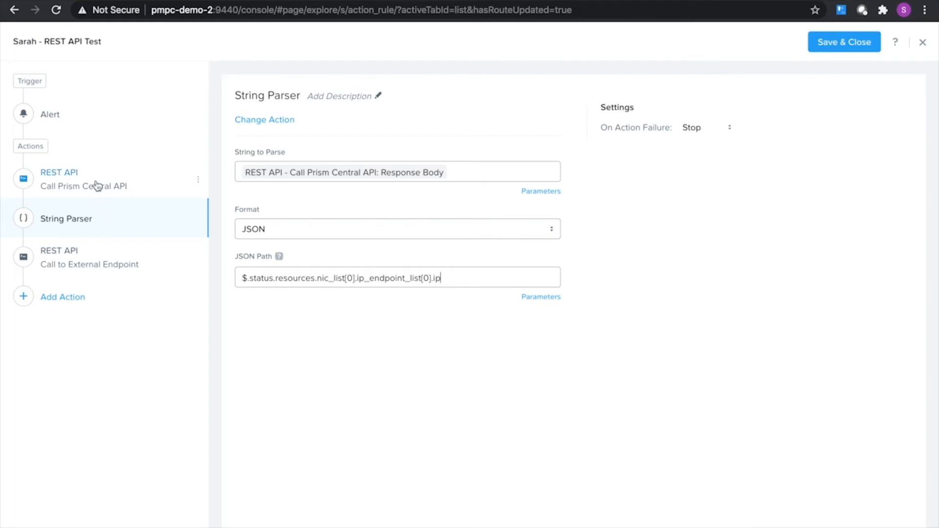
mouse_move(112, 182)
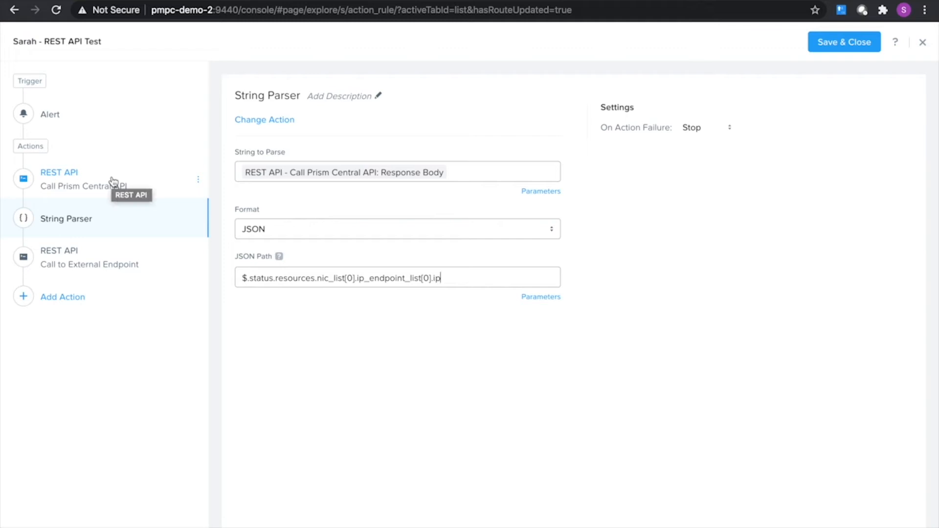
mouse_move(127, 231)
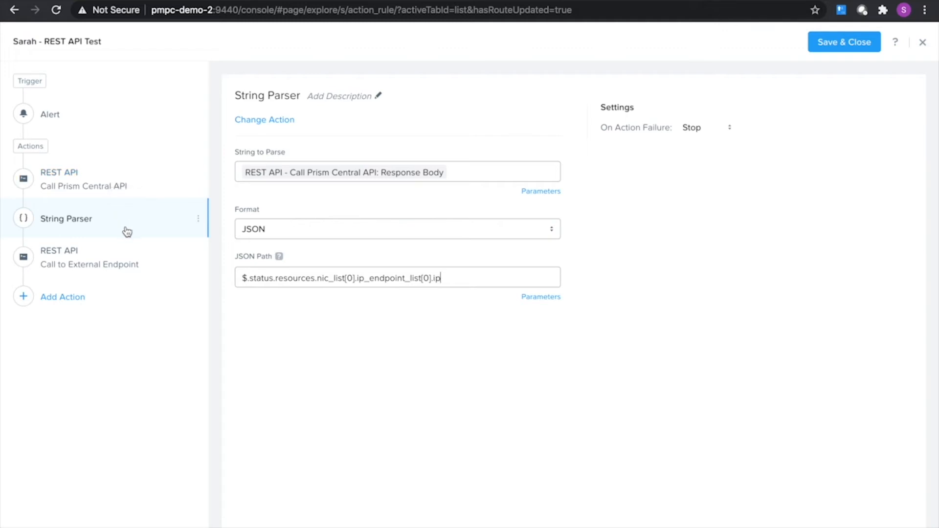
View the Call to External Endpoint action that POSTs alert details to generate_ticket
left_click(90, 258)
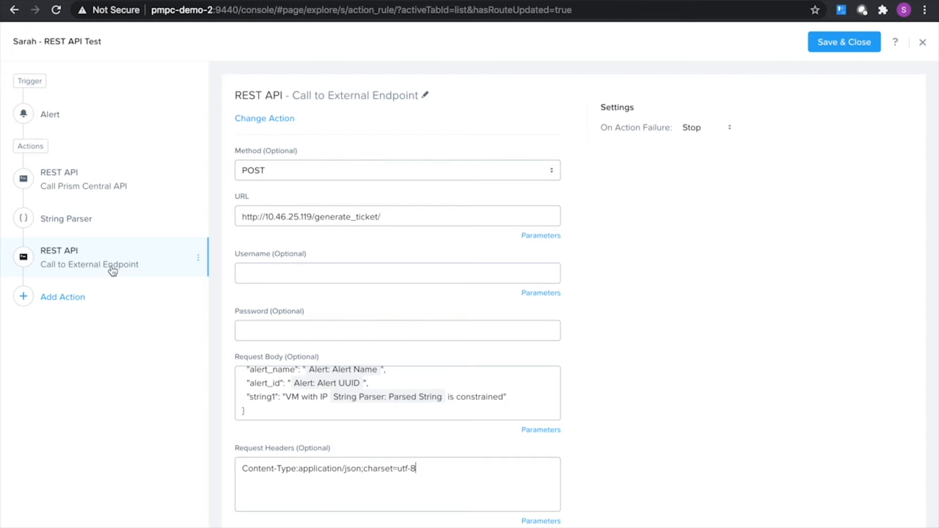
mouse_move(125, 249)
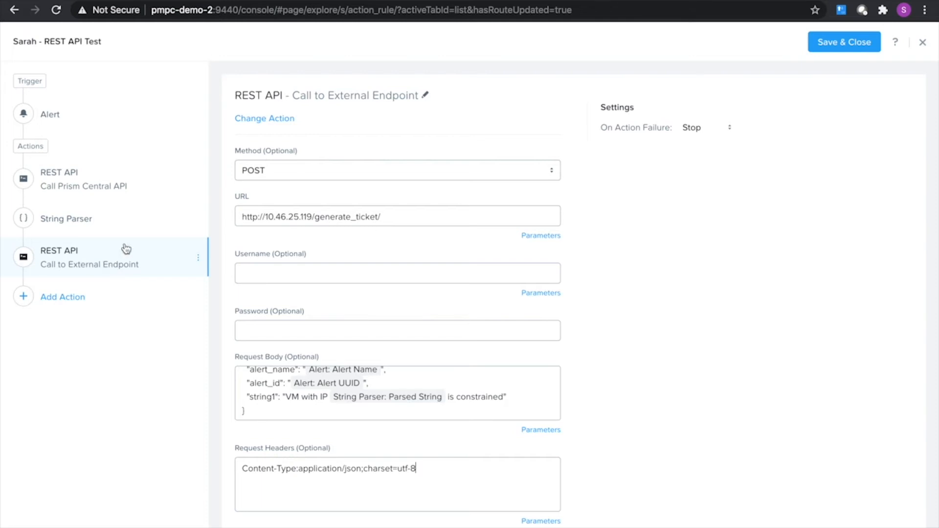
mouse_move(364, 174)
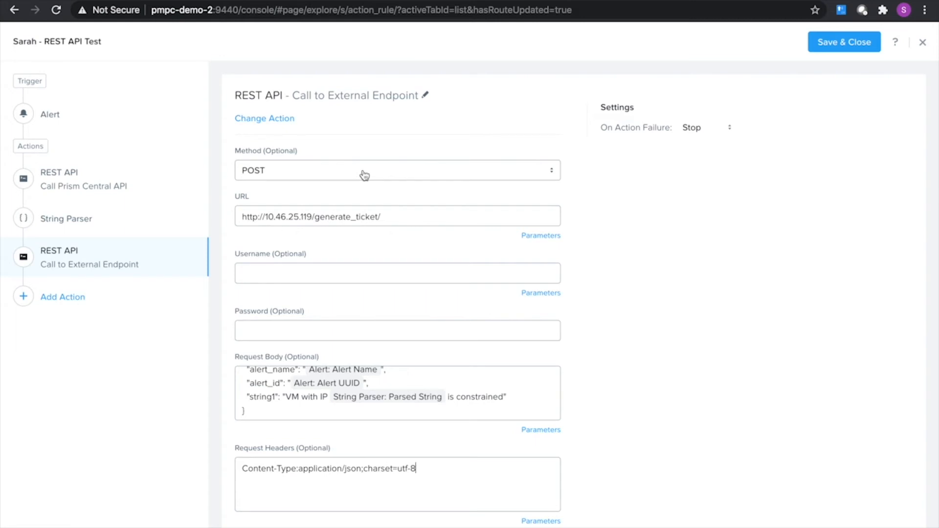
mouse_move(402, 318)
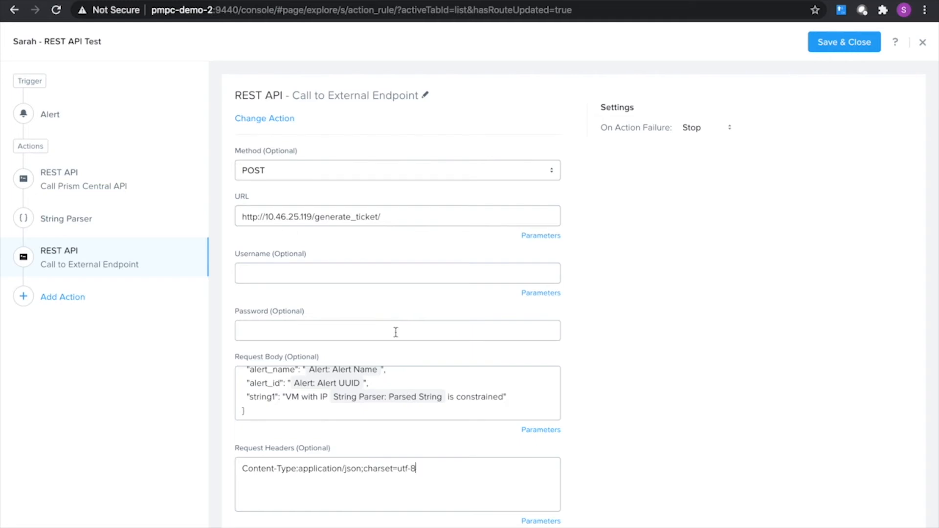
mouse_move(407, 389)
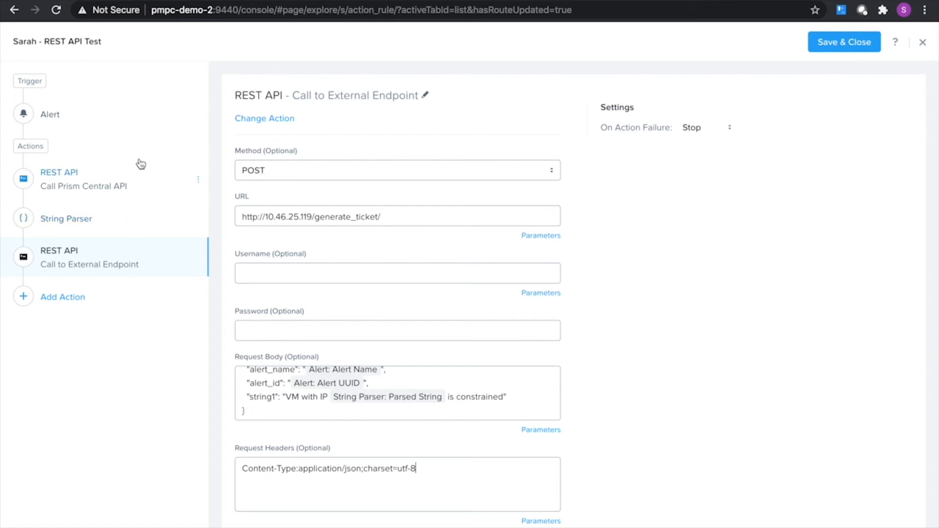
mouse_move(423, 413)
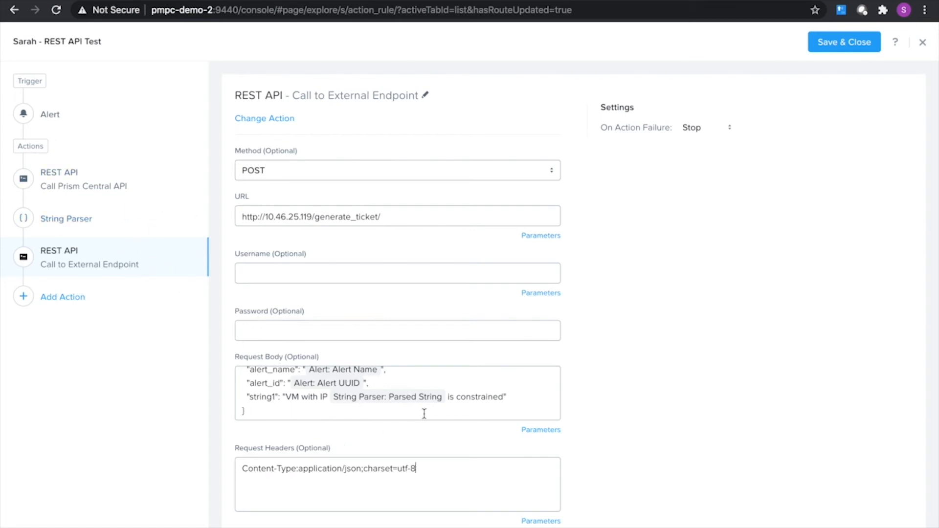
Keep POST as the method, check the Parsed String body parameter, and save the playbook
left_click(397, 170)
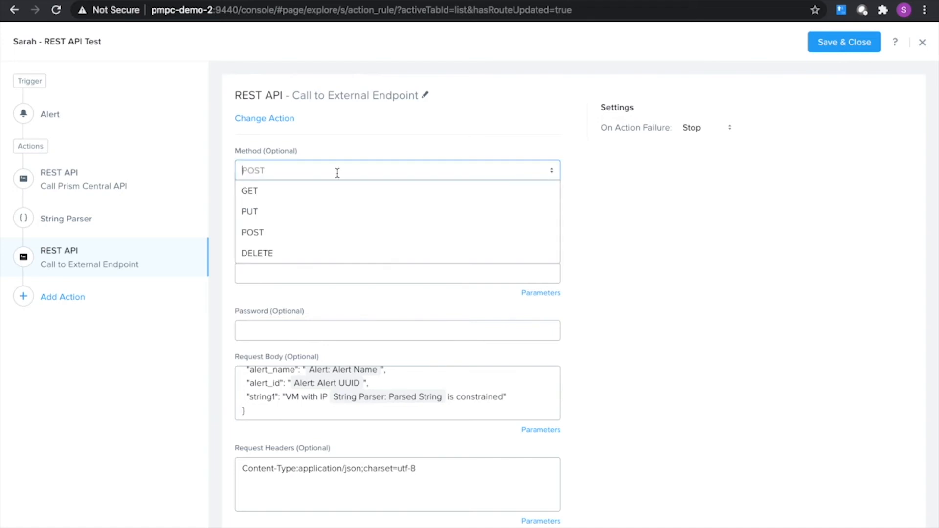
left_click(253, 232)
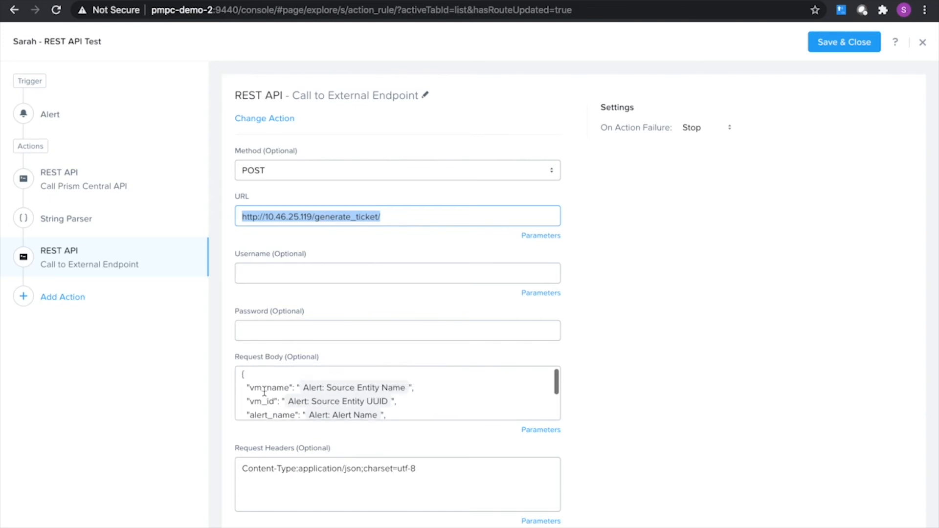
scroll("down", 3)
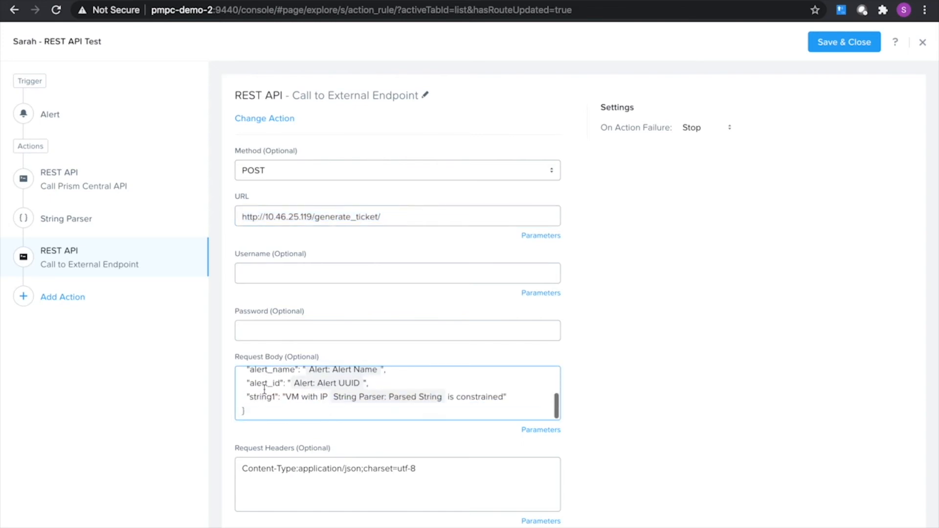
scroll("up", 3)
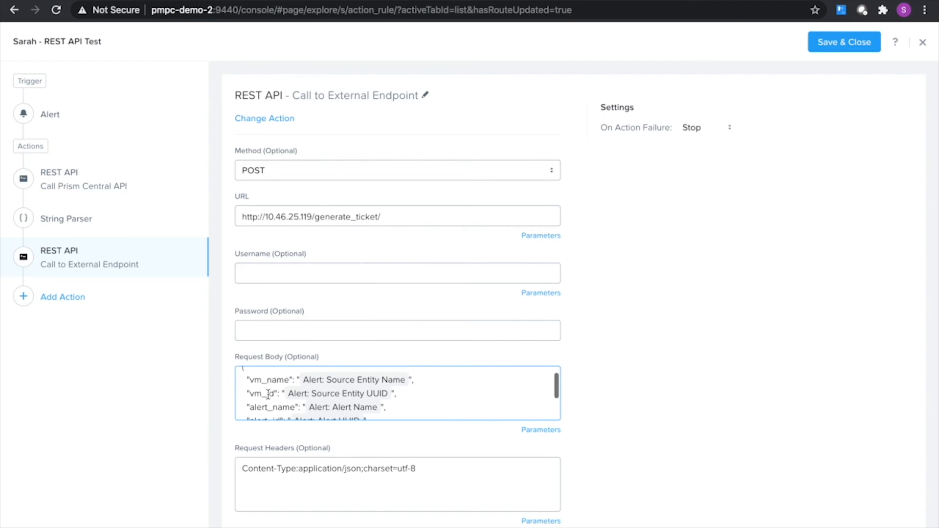
scroll("down", 3)
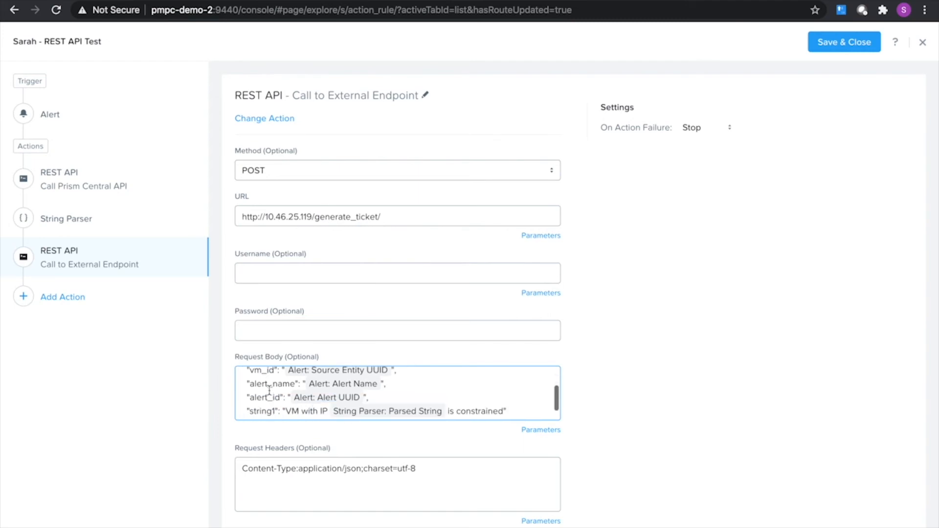
scroll("down", 3)
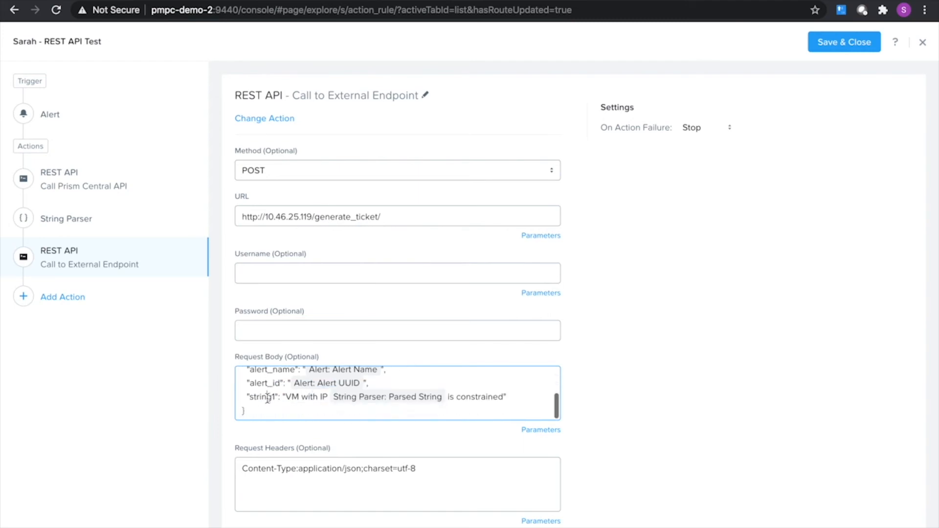
double_click(260, 397)
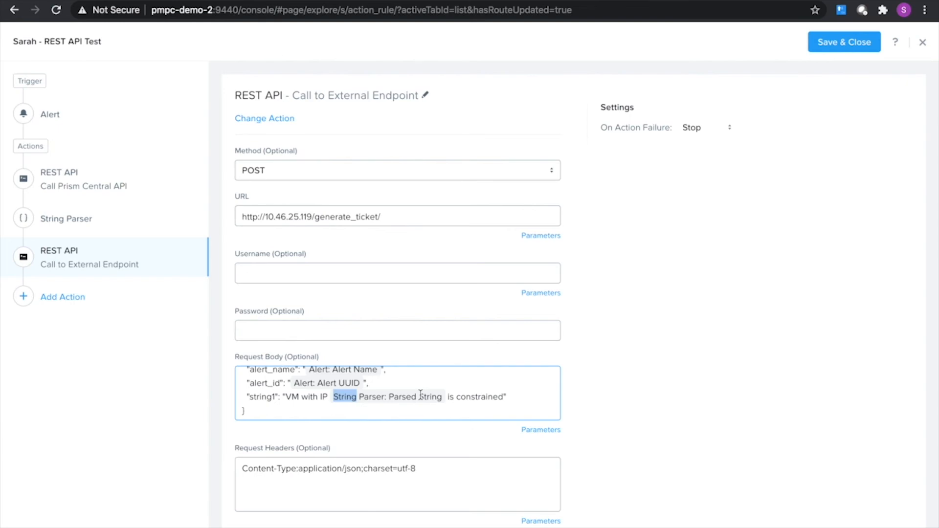
left_click(843, 41)
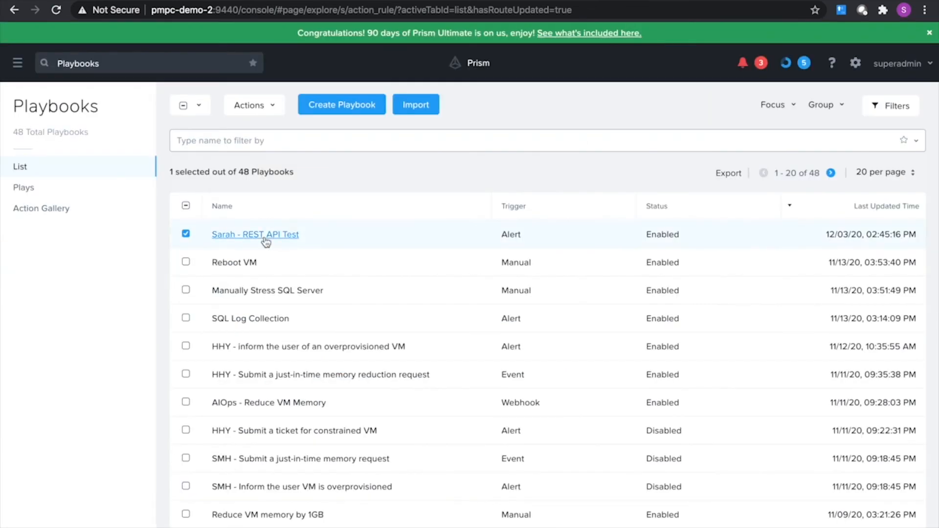
Open the REST API Test playbook's most recent play to view its Execution Flow
left_click(254, 234)
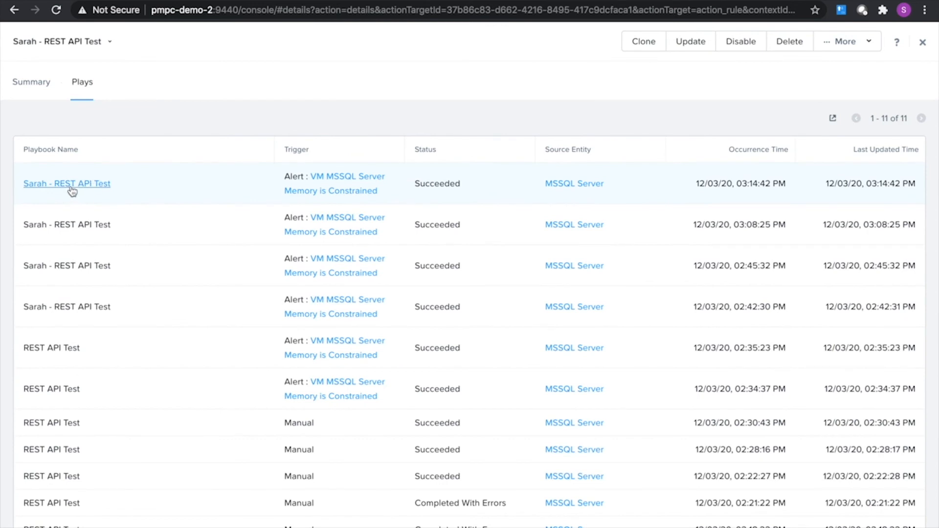
left_click(67, 184)
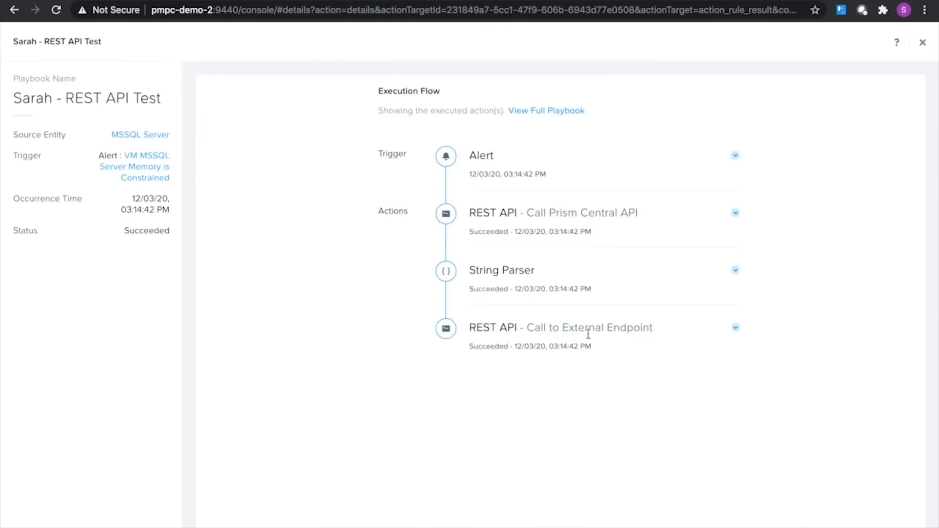
mouse_move(542, 204)
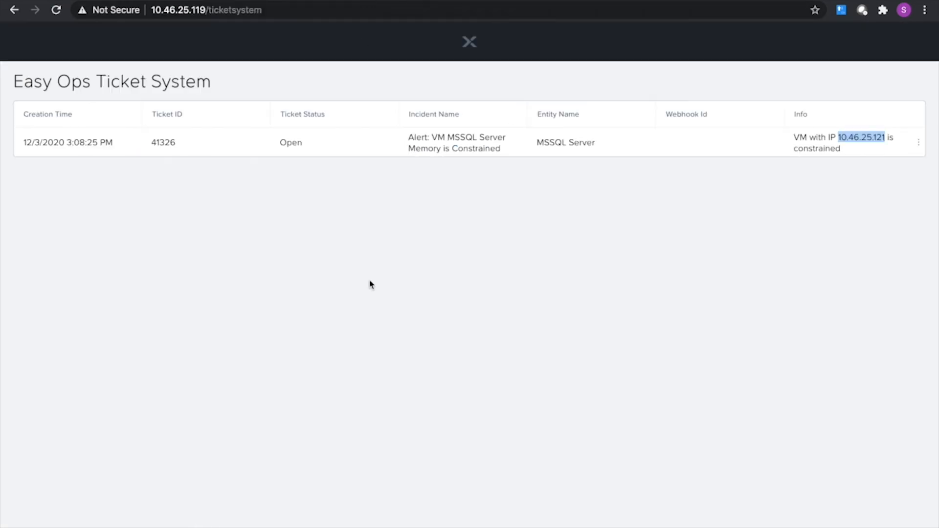
mouse_move(385, 379)
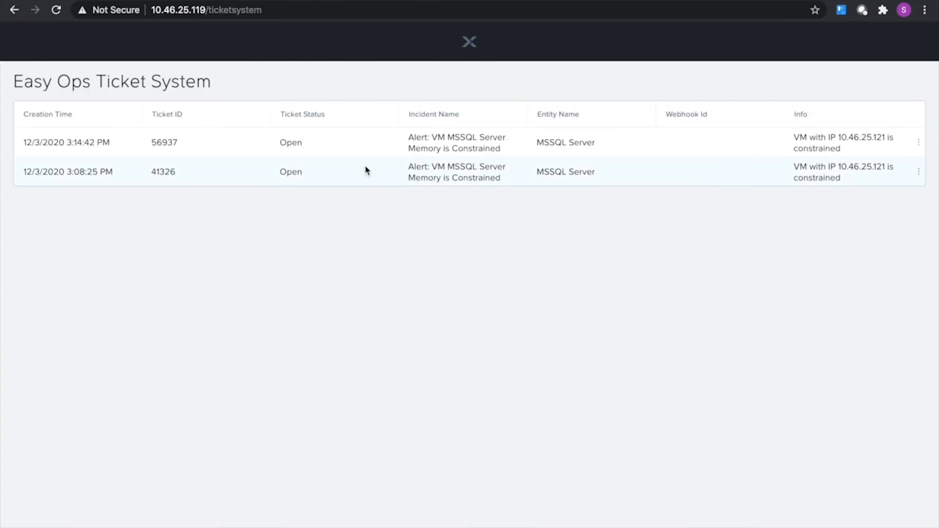
mouse_move(263, 132)
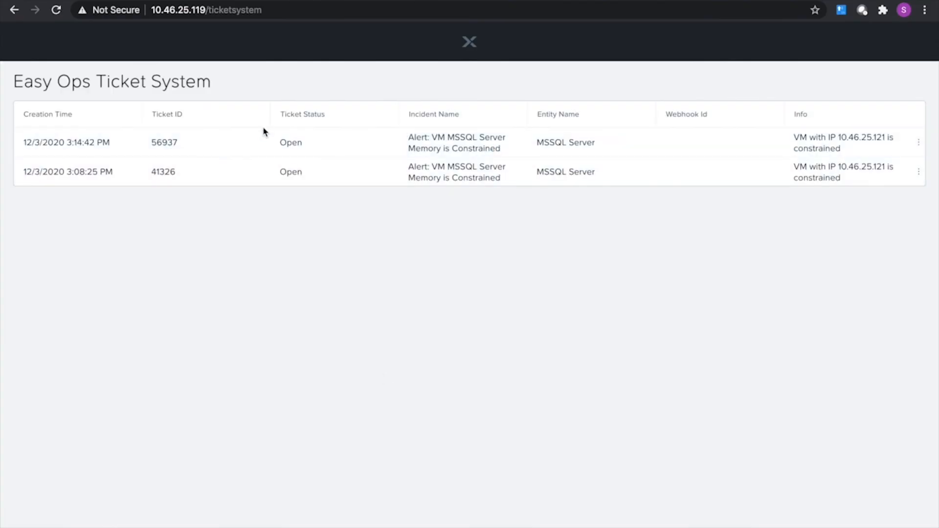
Inspect ticket 56937's Entity Name, MSSQL Server, and its VM IP 10.46.25.121
double_click(565, 142)
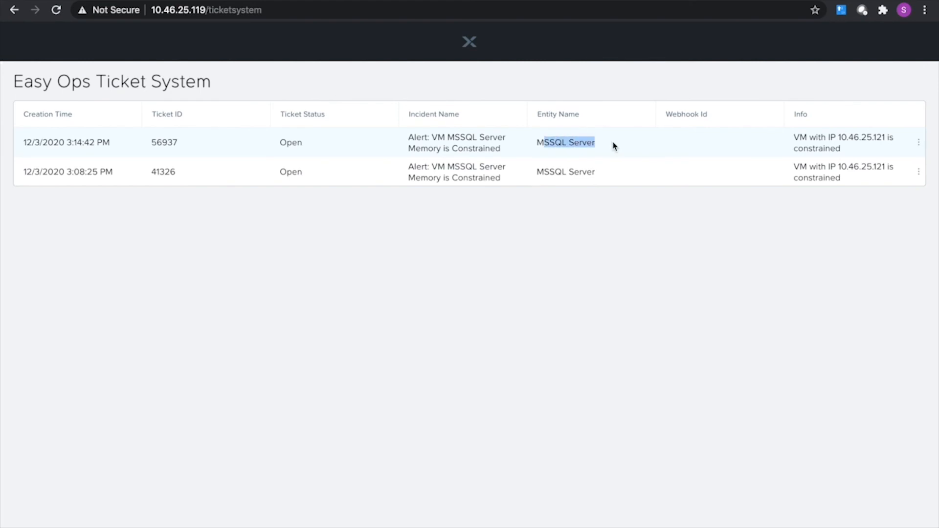
mouse_move(853, 151)
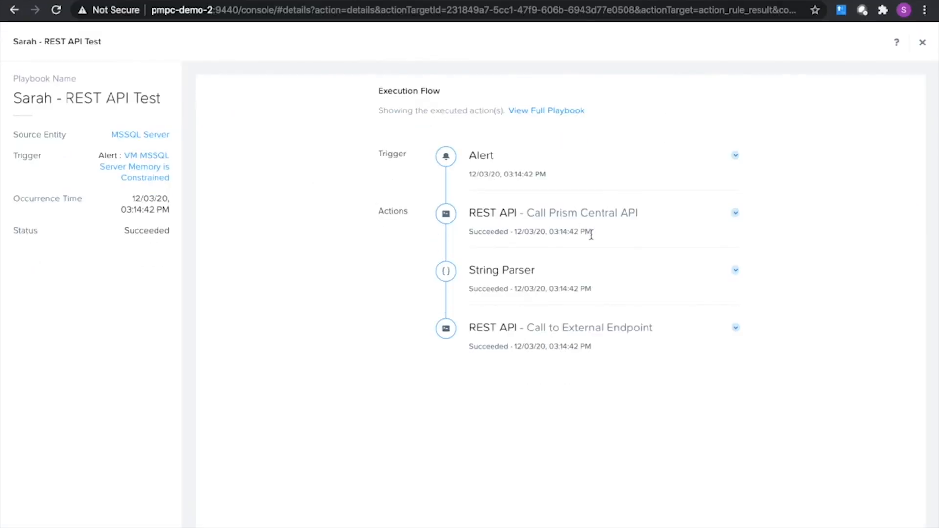
mouse_move(725, 237)
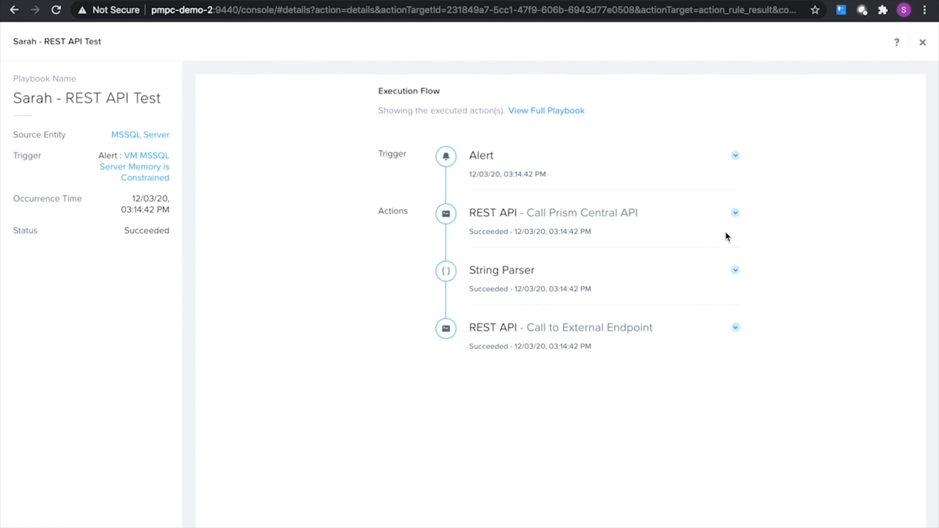
mouse_move(734, 279)
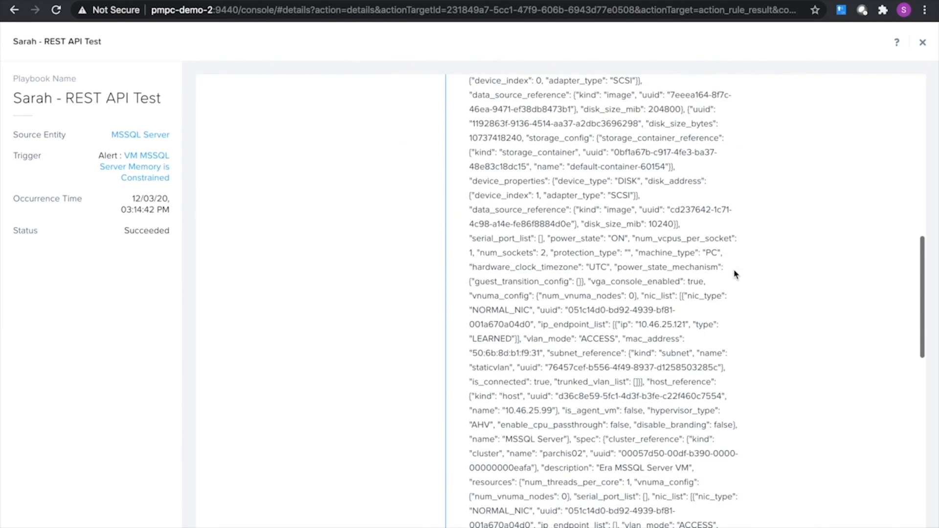
Scroll the play's action details to the parsed IP 10.46.25.121 and the 200 response
scroll("down", 3)
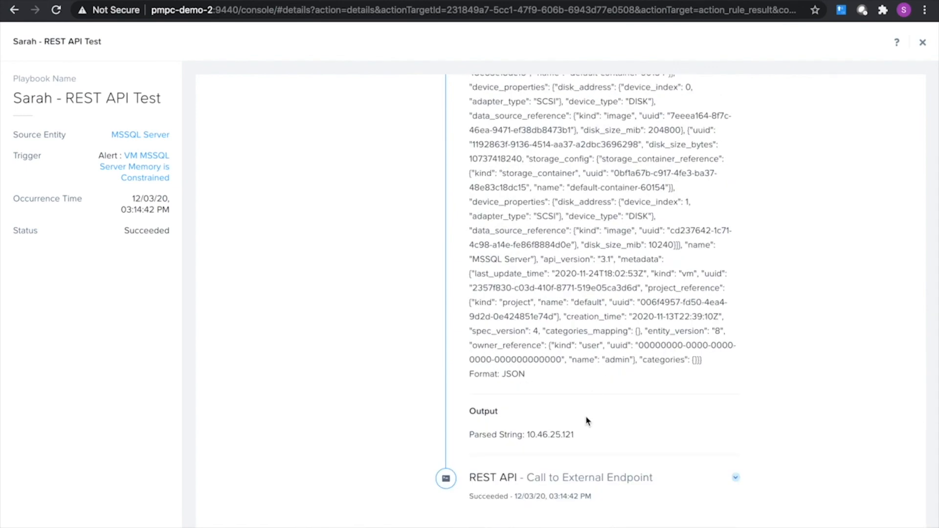
double_click(549, 434)
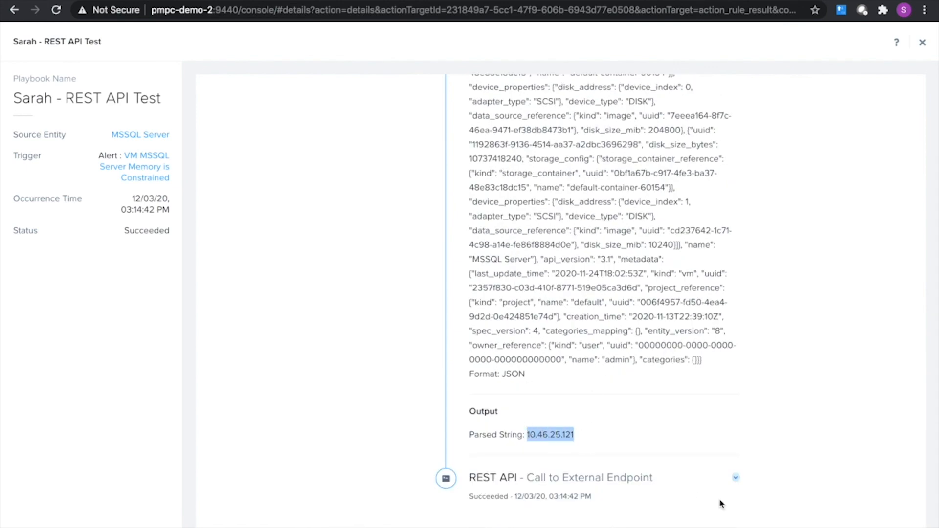
scroll("down", 3)
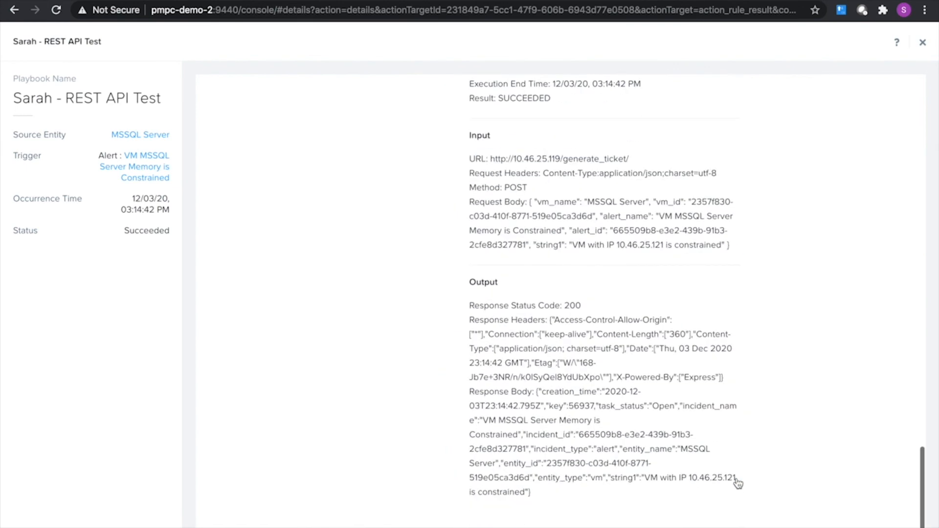
mouse_move(561, 451)
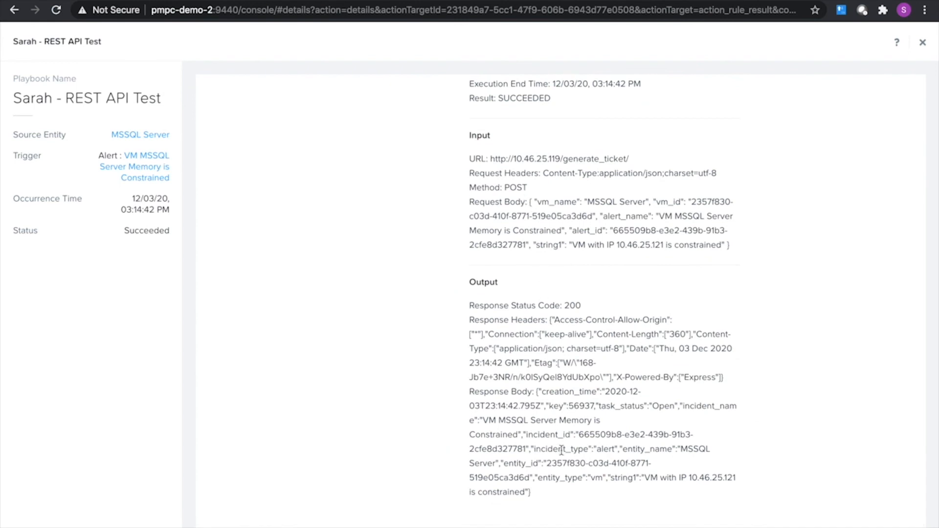